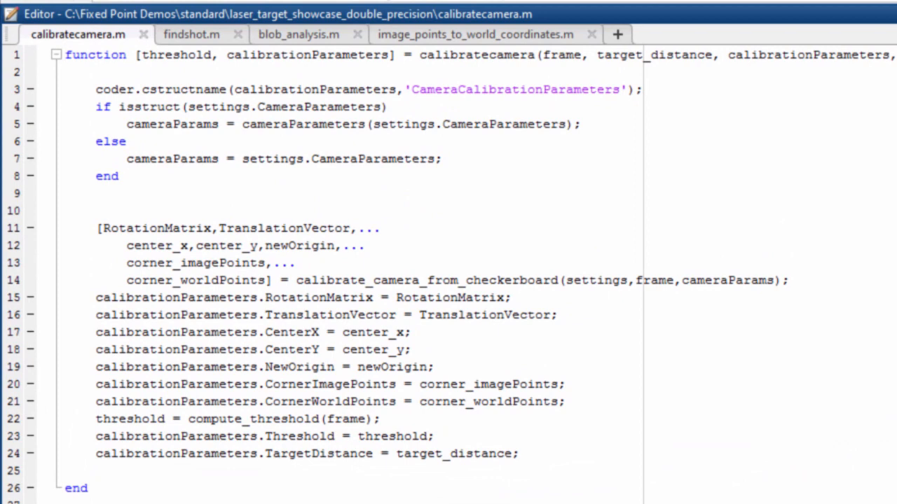
# Step: Review calibratecamera.m and image_points_to_world_coordinates.m, ending on blob_analysis.m
pyautogui.click(63, 54)
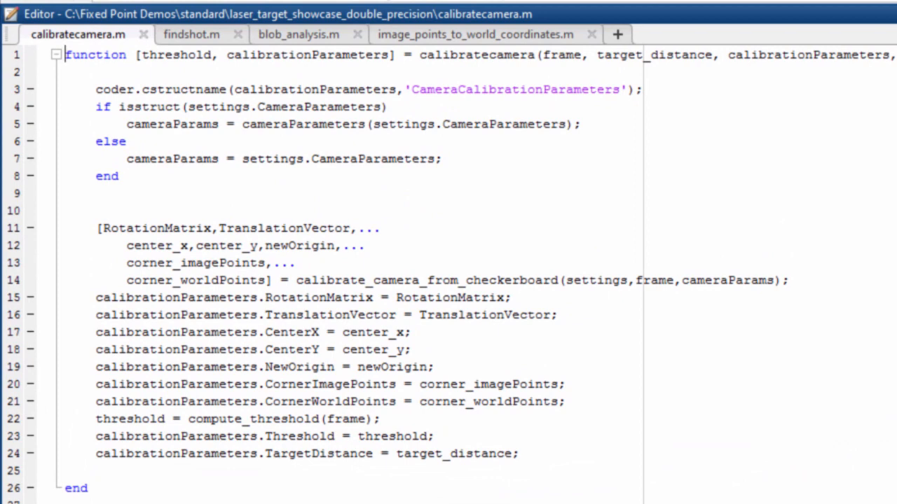
pyautogui.click(298, 34)
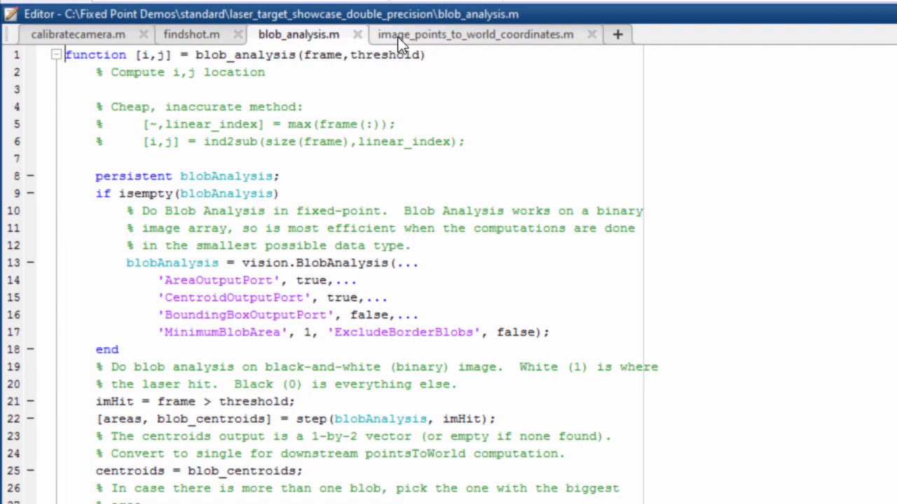
pyautogui.click(477, 33)
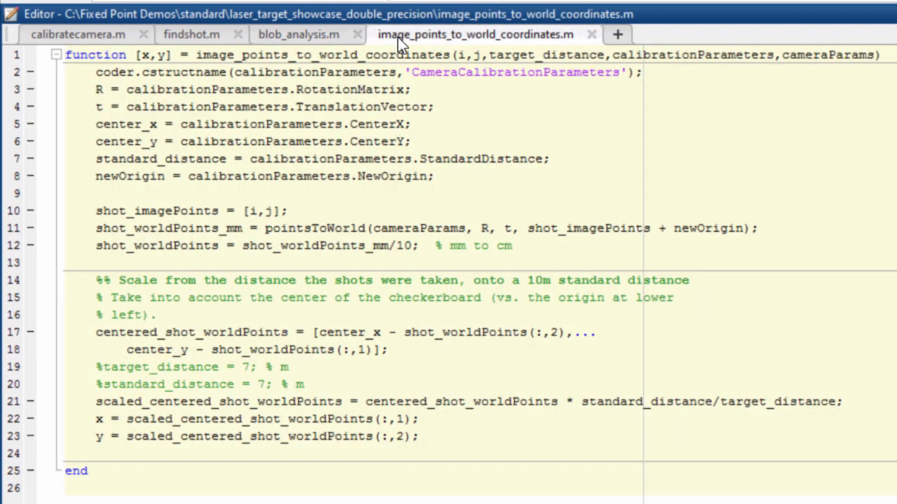
pyautogui.click(299, 35)
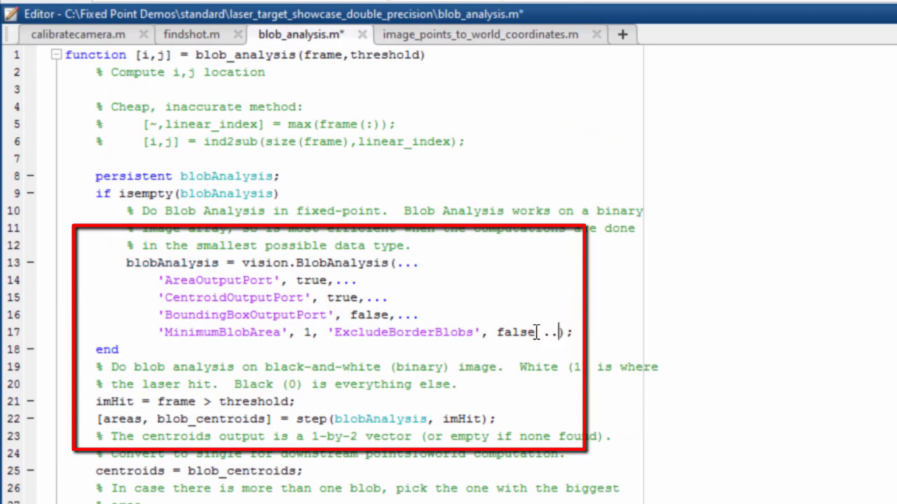
# Step: Add 'Outputdatatype', 'FixedPoint' to the vision.BlobAnalysis call and begin wrapping centroids in single()
pyautogui.write("'Outputdatatype', 'FixedPoint');")
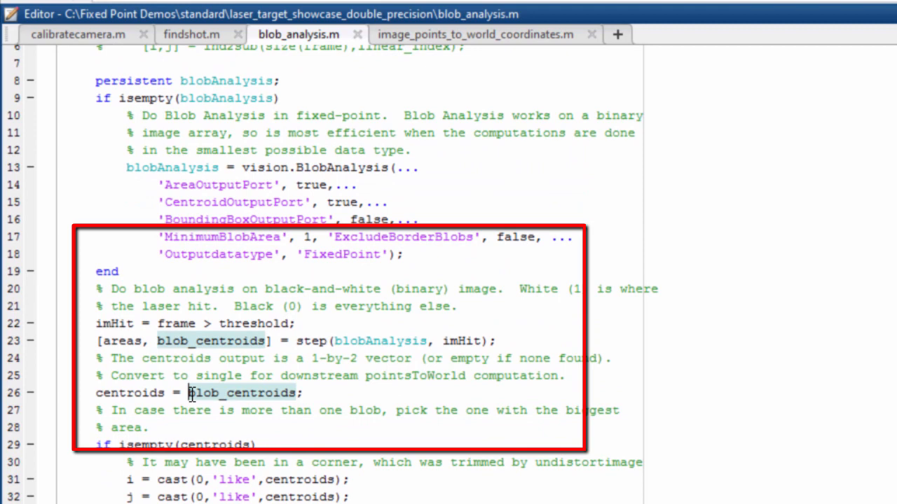
pyautogui.write('single(')
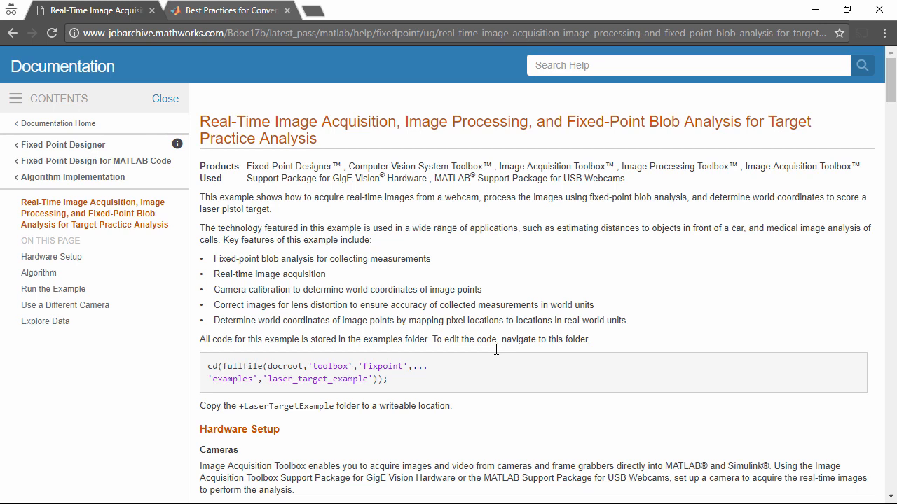
pyautogui.scroll(-3)
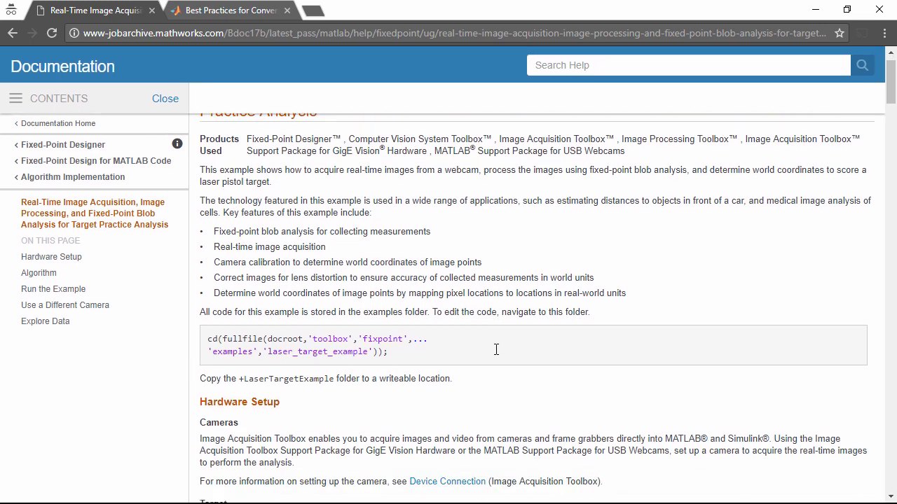
pyautogui.scroll(-3)
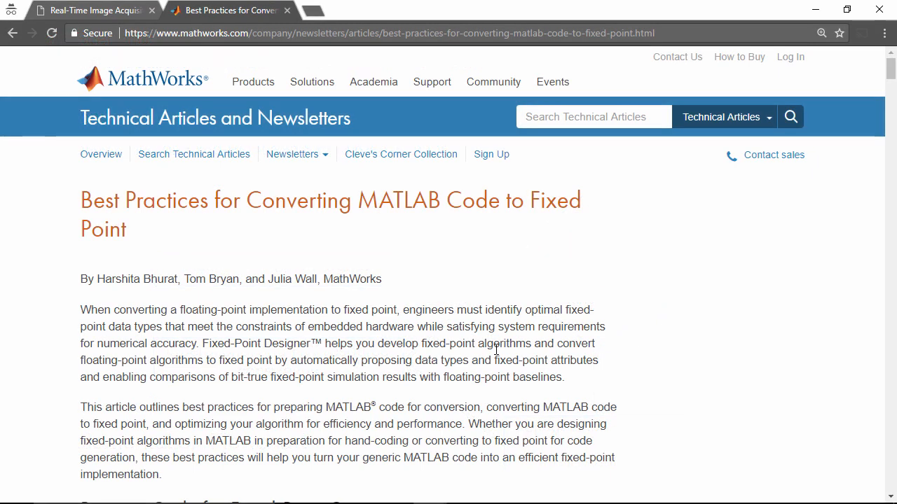
pyautogui.scroll(-3)
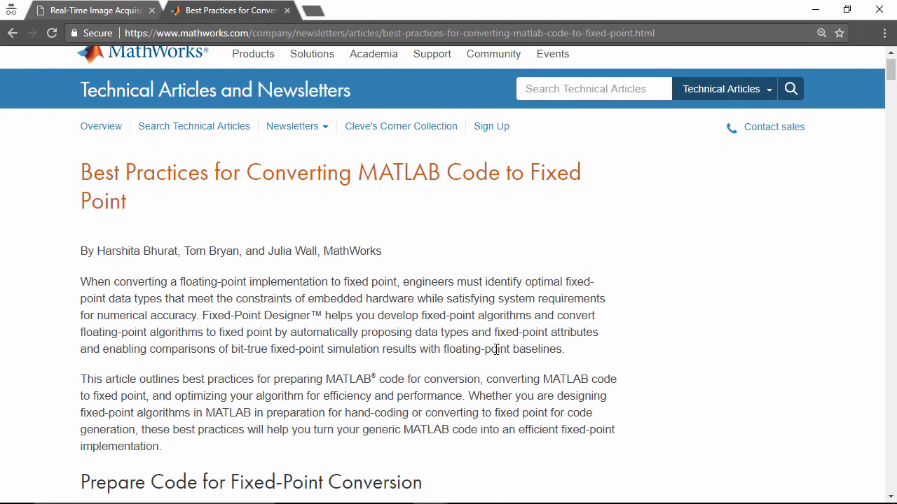
pyautogui.scroll(-3)
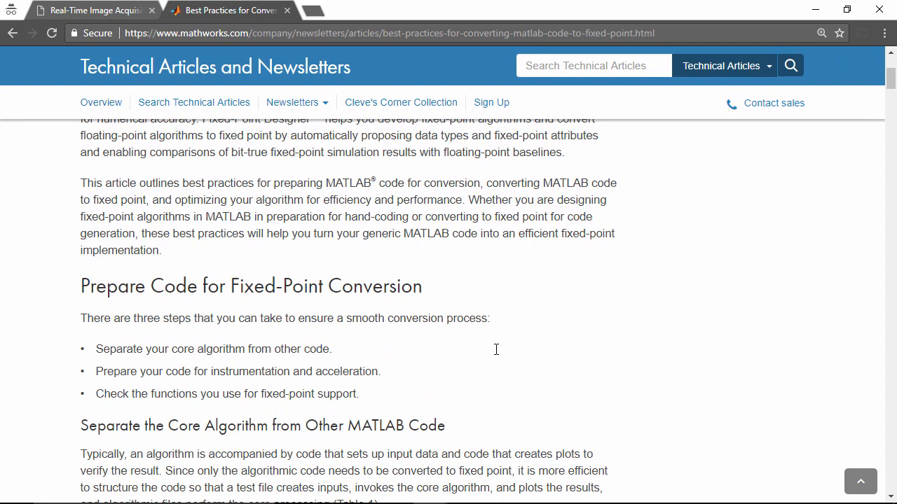
pyautogui.scroll(-3)
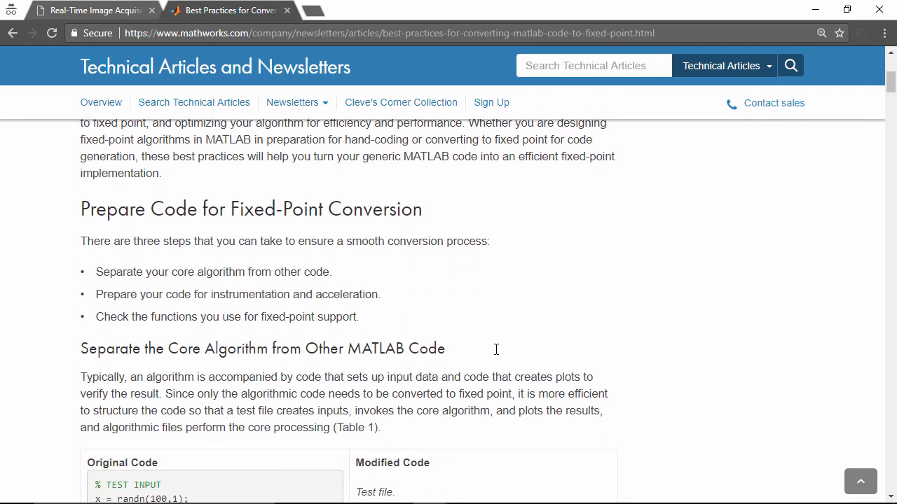
pyautogui.scroll(-3)
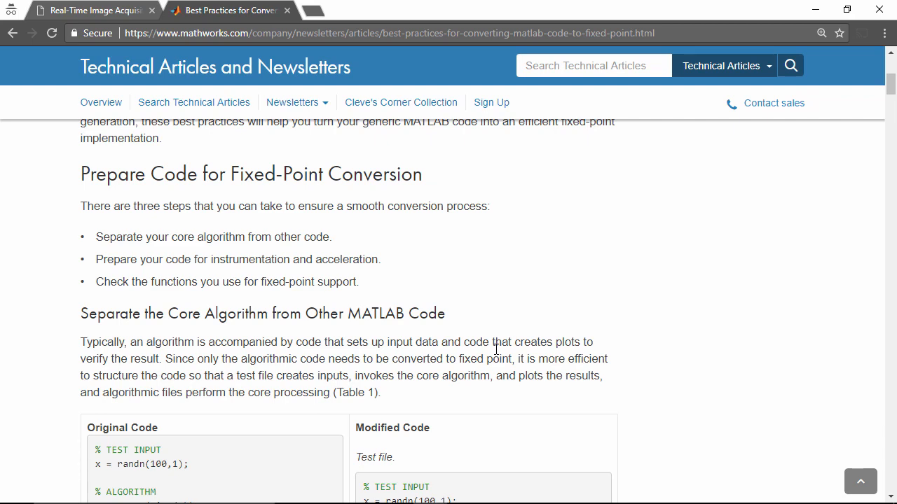
pyautogui.scroll(-3)
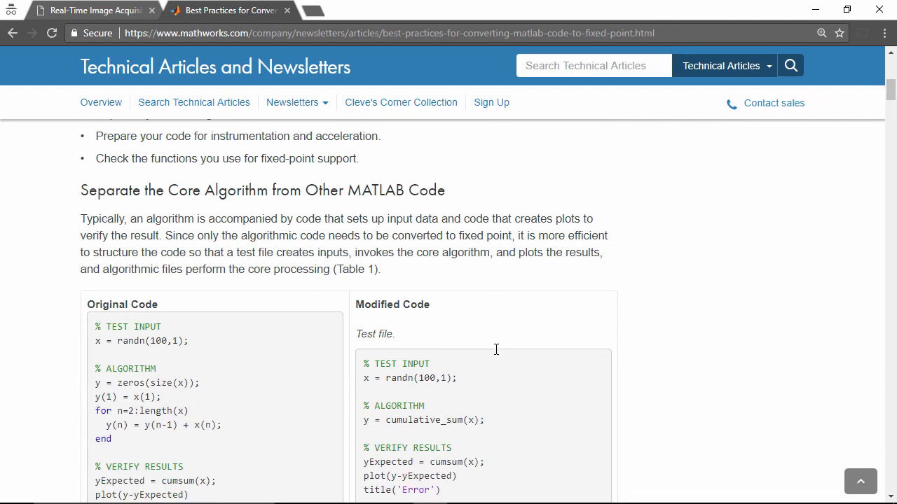